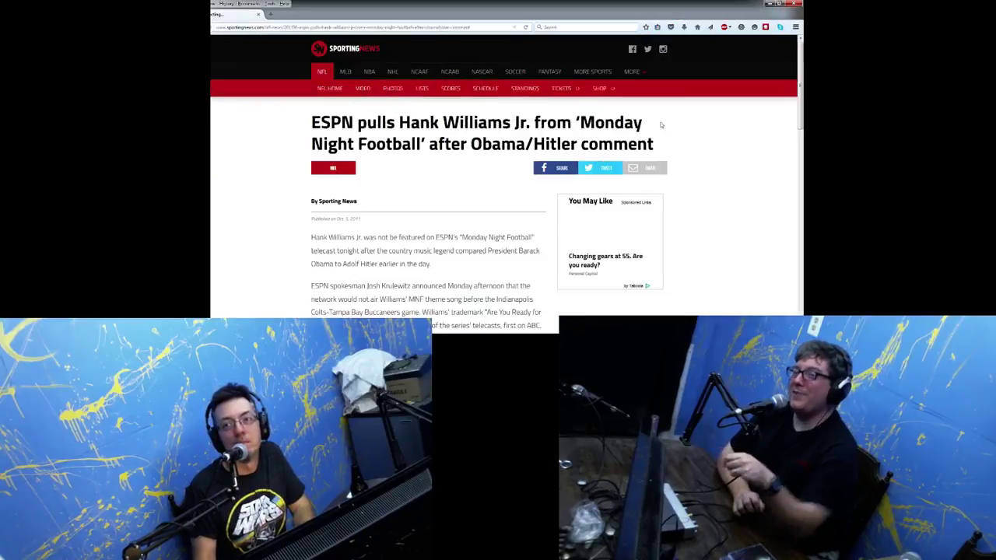
{"action": "scroll", "scroll_direction": "down", "scroll_amount": 3}
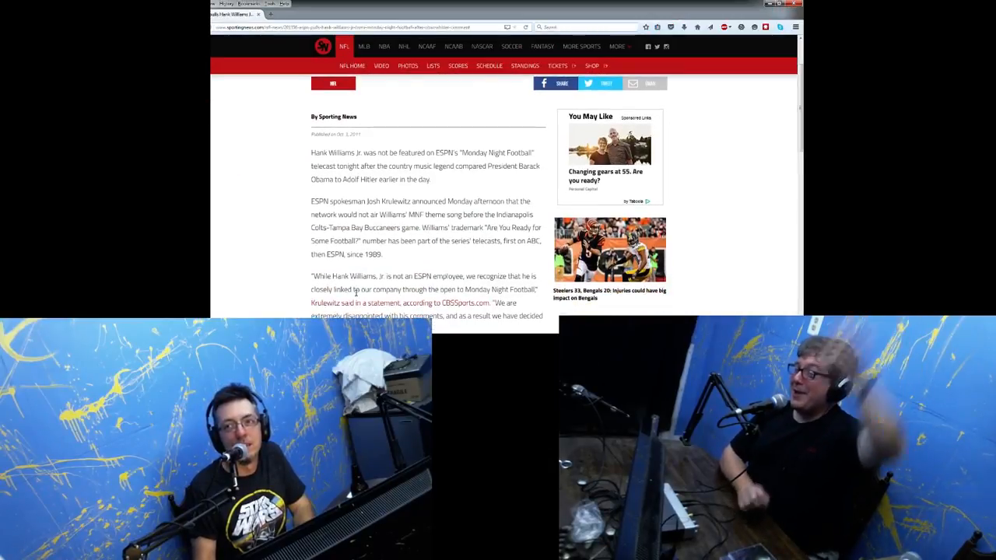